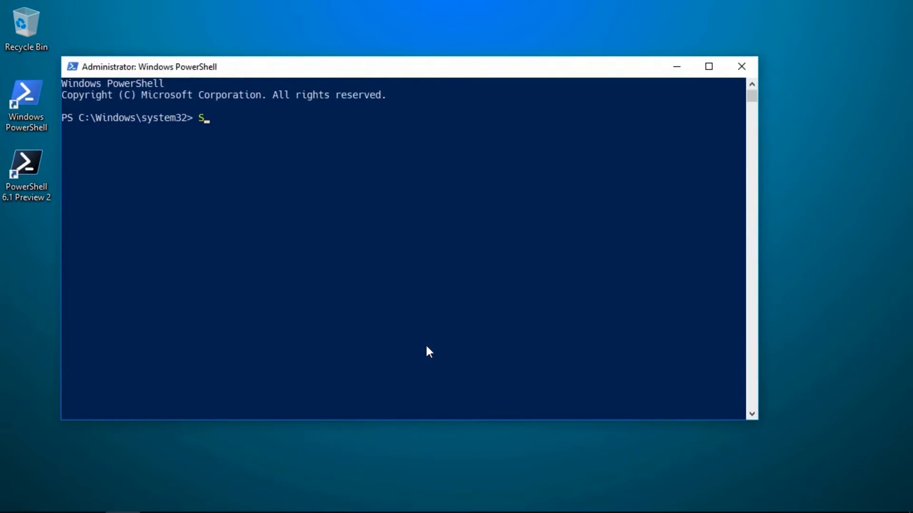
Change the execution policy to Unrestricted, confirm with y, and verify with Get-ExecutionPolicy.
type("et-ExecutionPolicy -ExecutionPolicy Bypass")
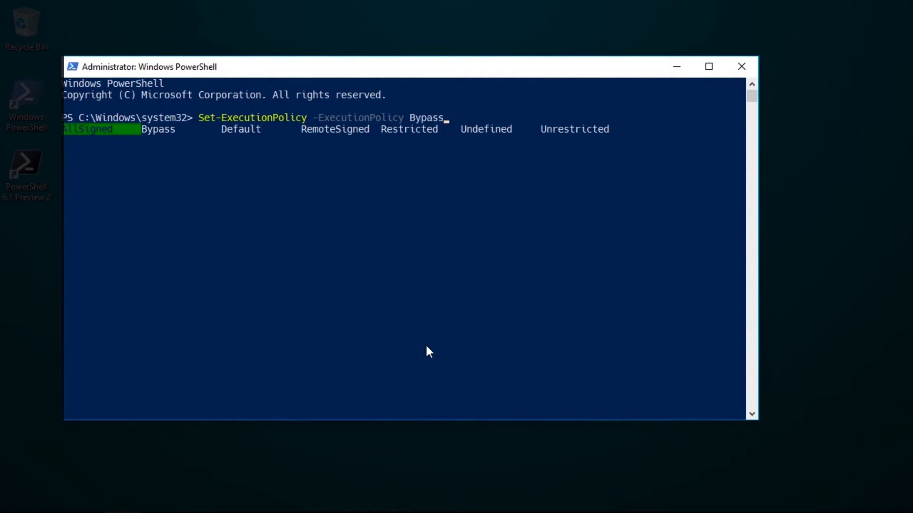
key("Tab")
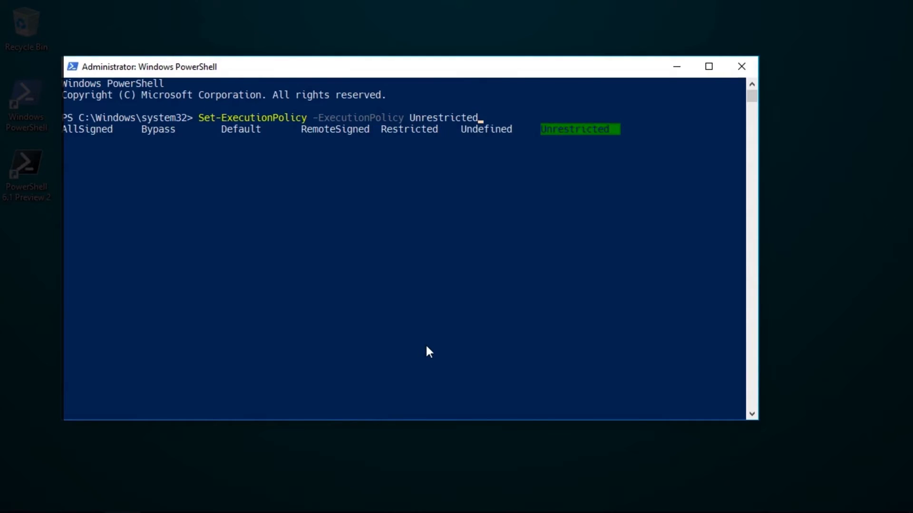
key("Return")
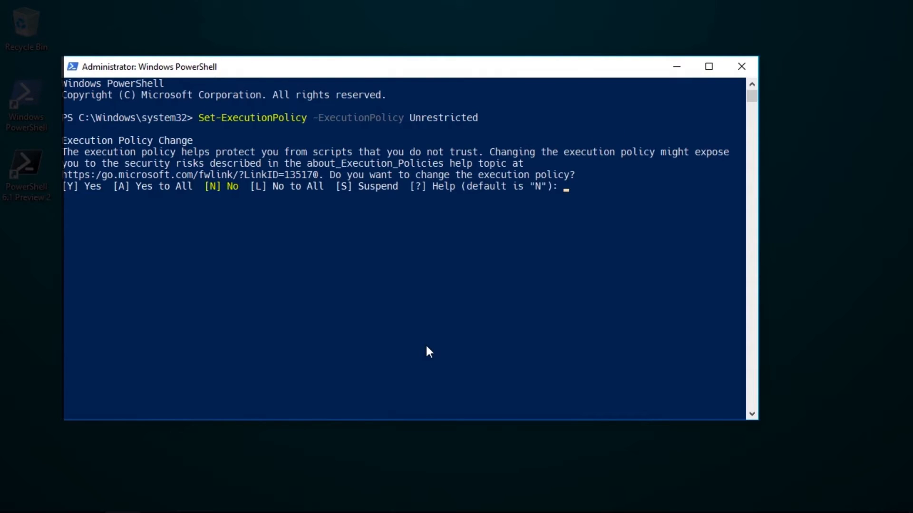
type("y")
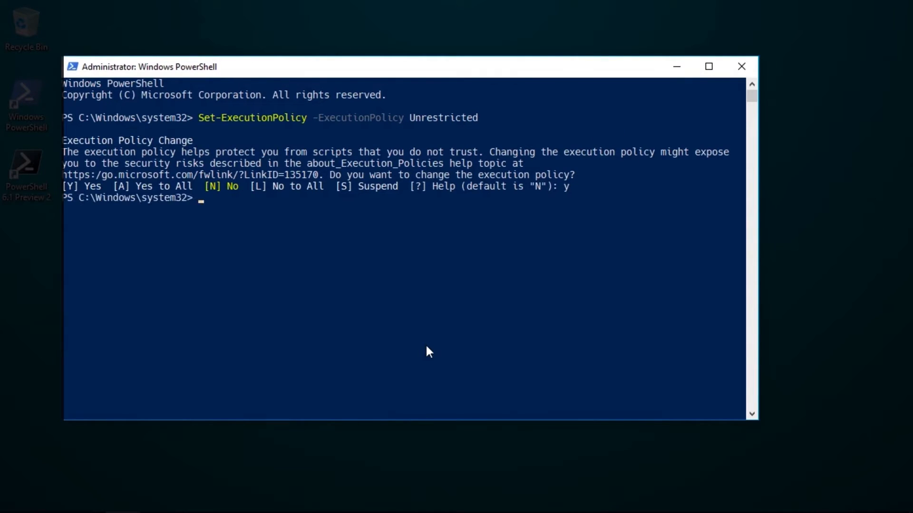
type("Get-ExecutionPolicy")
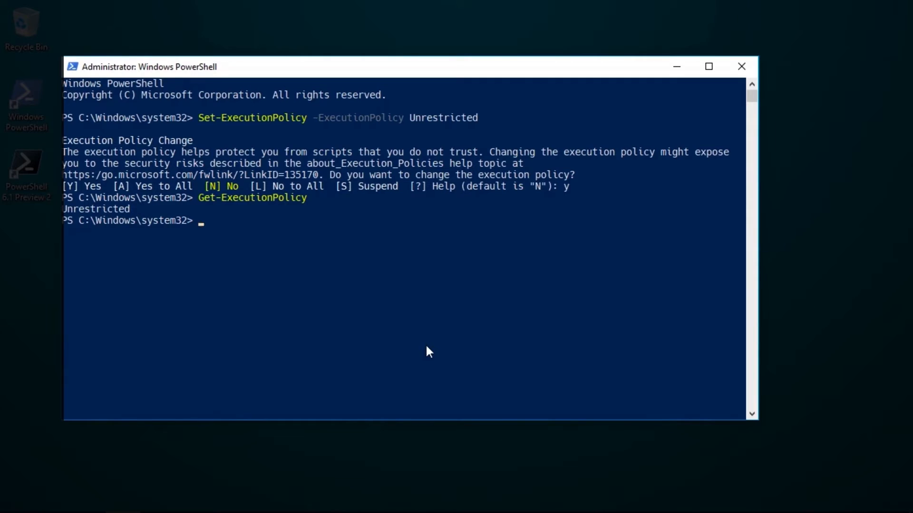
Set the execution policy to Bypass with -Force and verify it reports Bypass.
type("S")
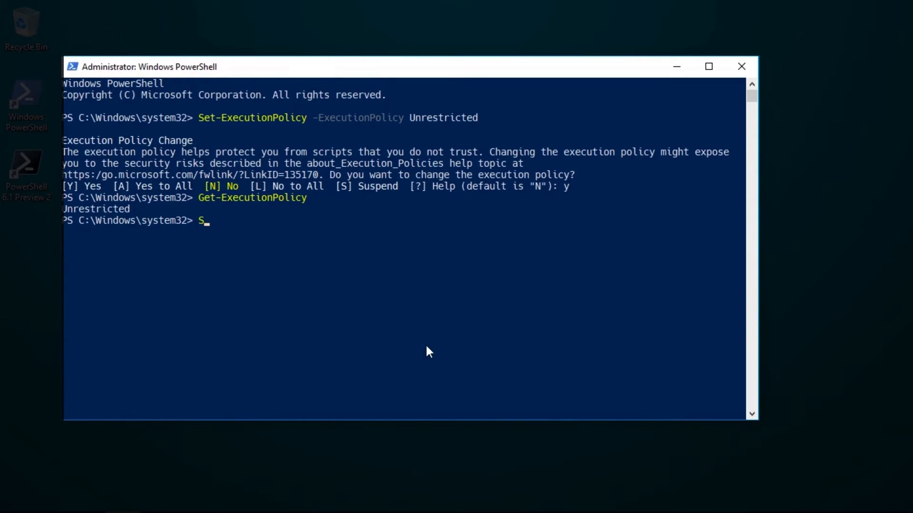
type("et-ExecutionPolicy -ExecutionPolicy")
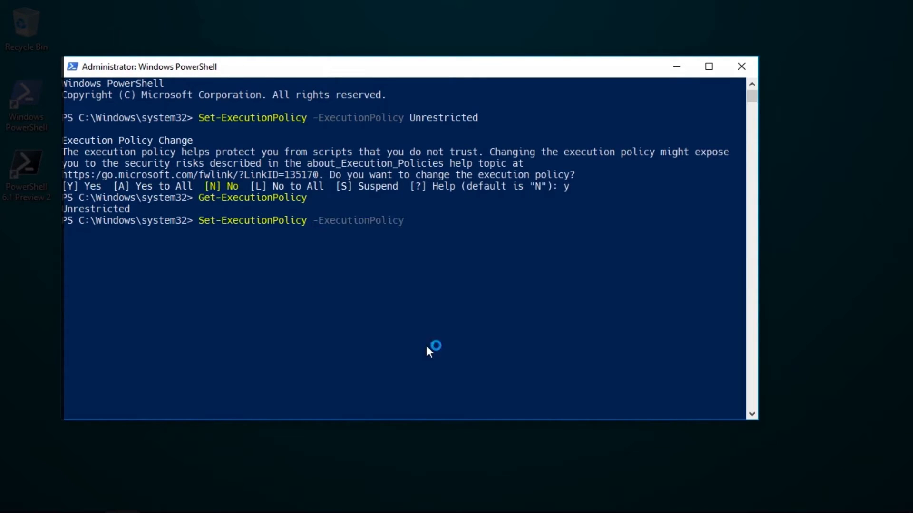
type("Bypass")
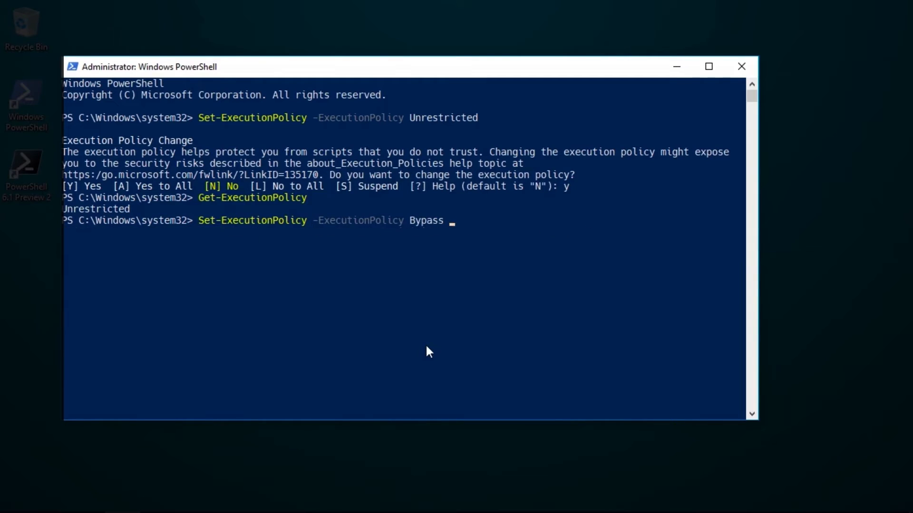
type("-For")
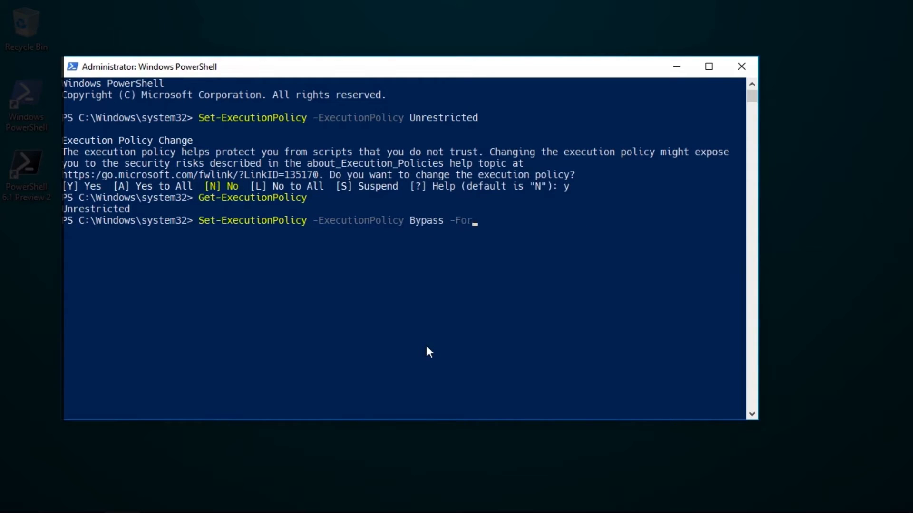
key("Return")
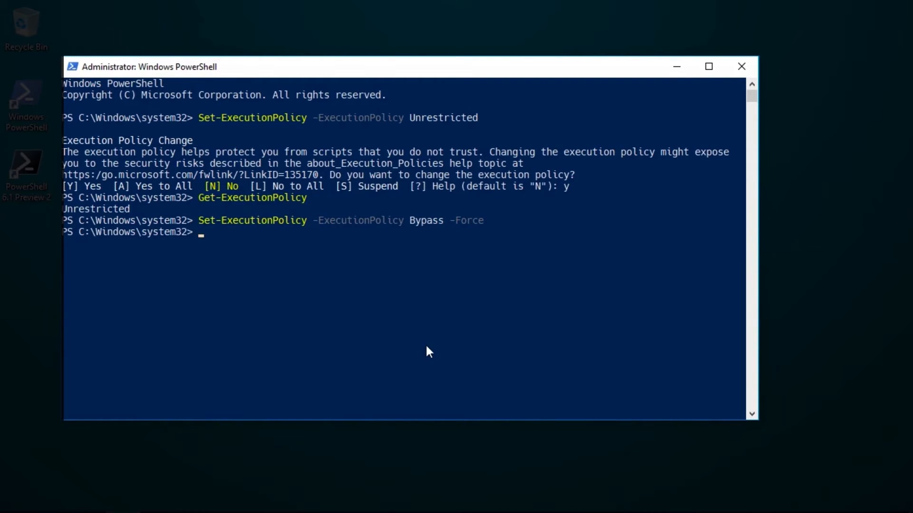
key("Return")
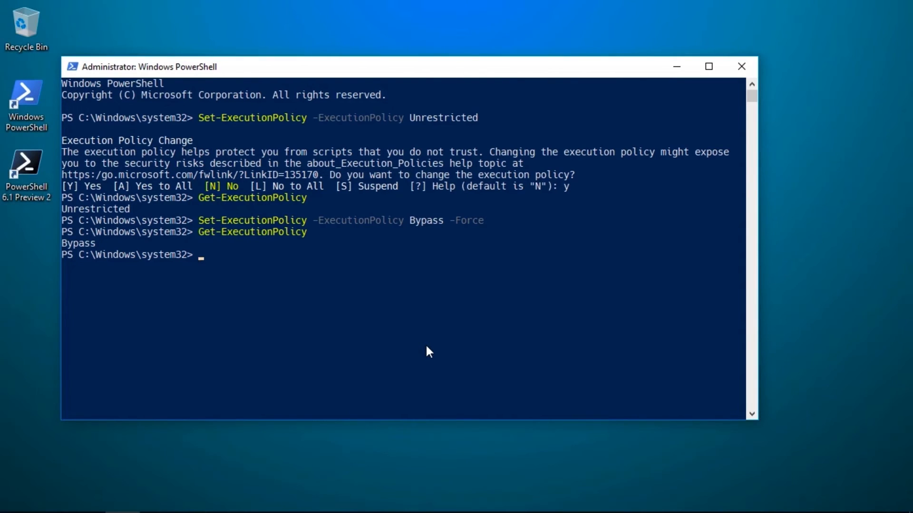
Launch PowerShell 6.1 Preview 2 as administrator from its shortcut.
right_click(27, 169)
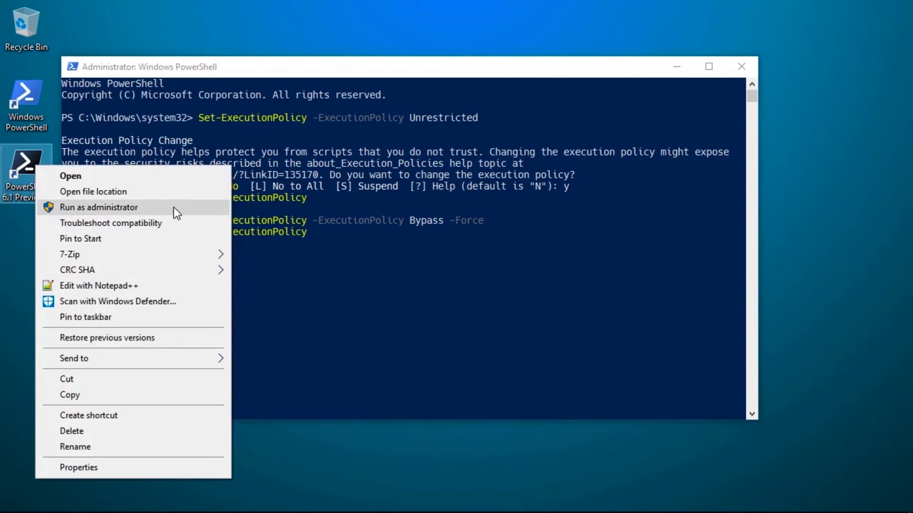
left_click(98, 208)
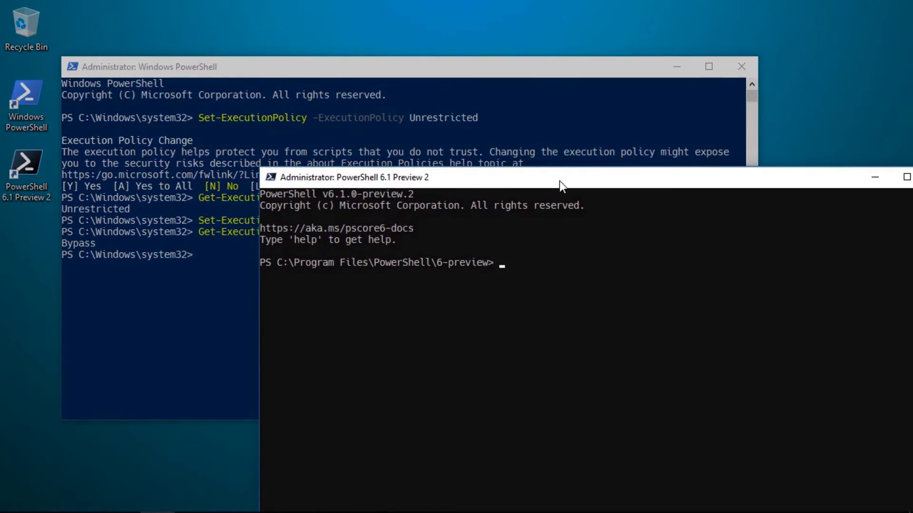
Run Get-ExecutionPolicy in PowerShell 6.1 Core, reporting RemoteSigned, and begin a Set-ExecutionPolicy command.
type("get-")
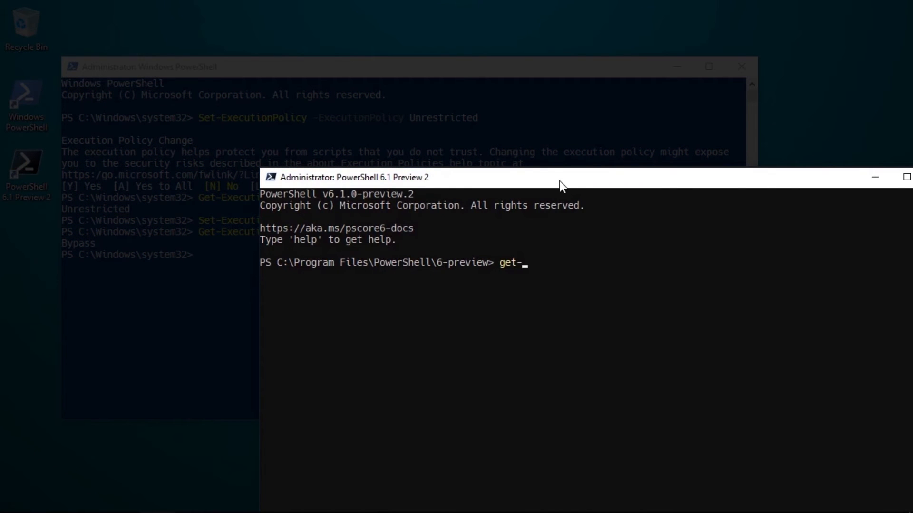
key("Return")
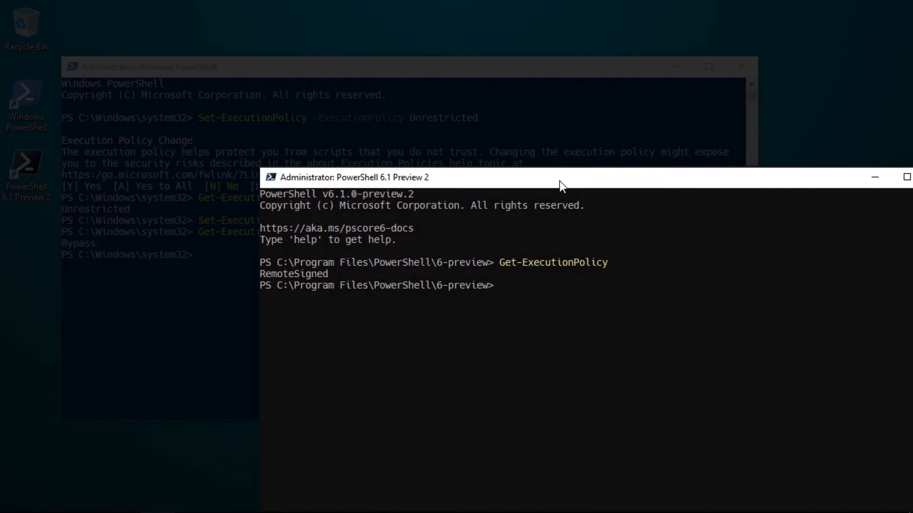
type("Set-E")
type("power")
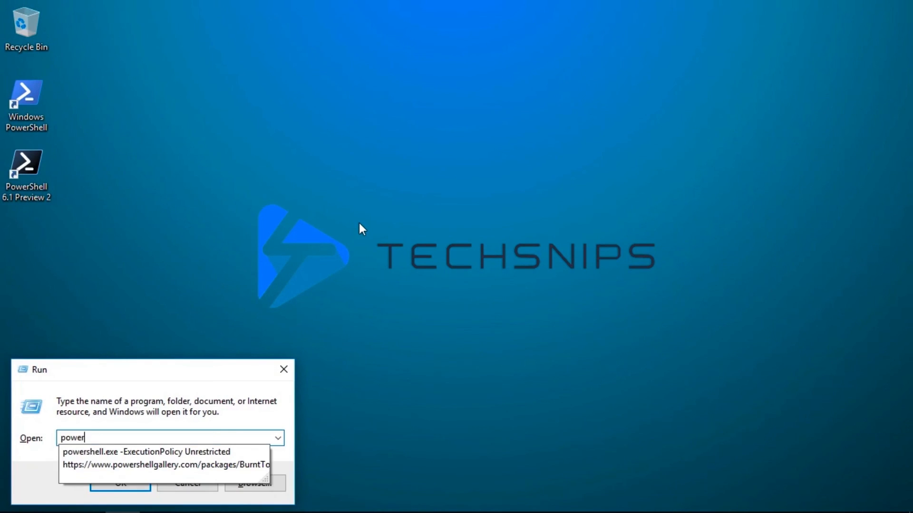
Fill Run with 'powershell.exe -ExecutionPolicy Unrestricted' from the autocomplete list.
left_click(145, 451)
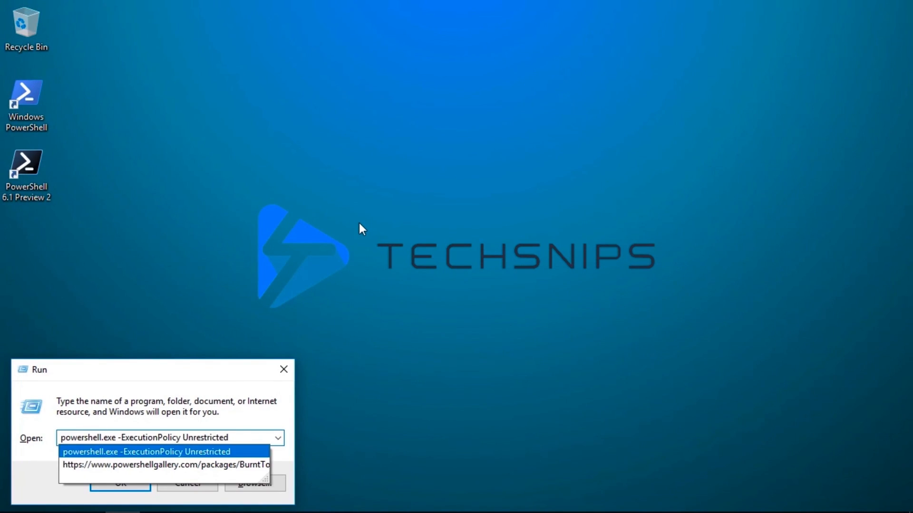